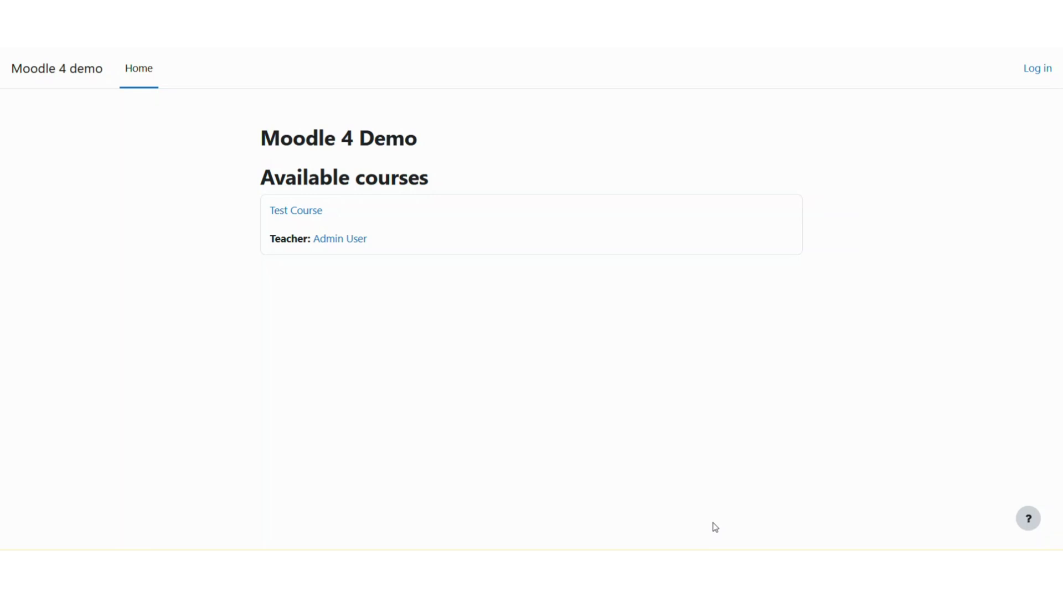
mouse_move(916, 133)
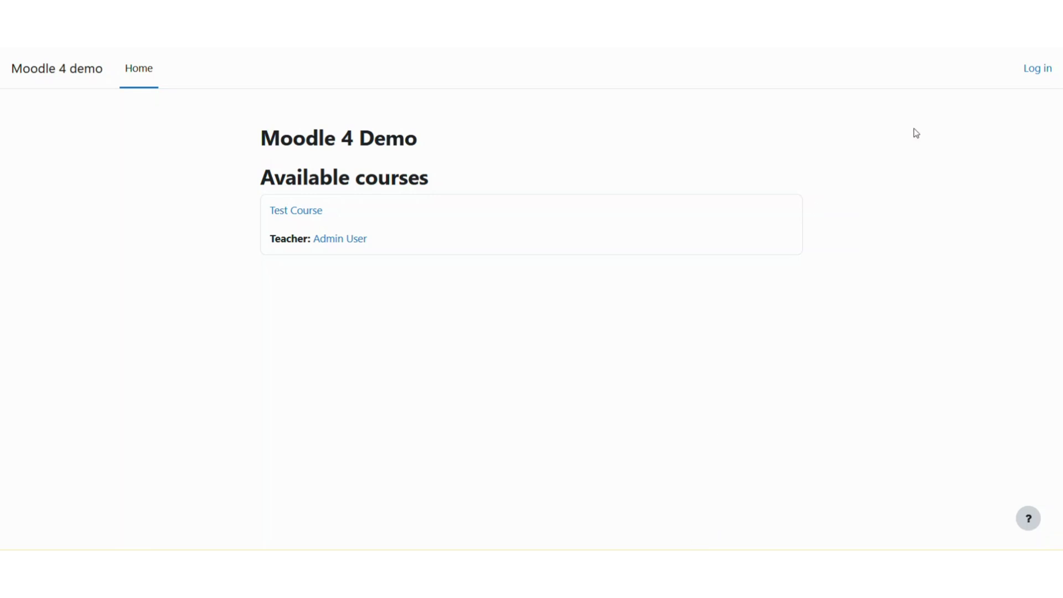
mouse_move(1036, 67)
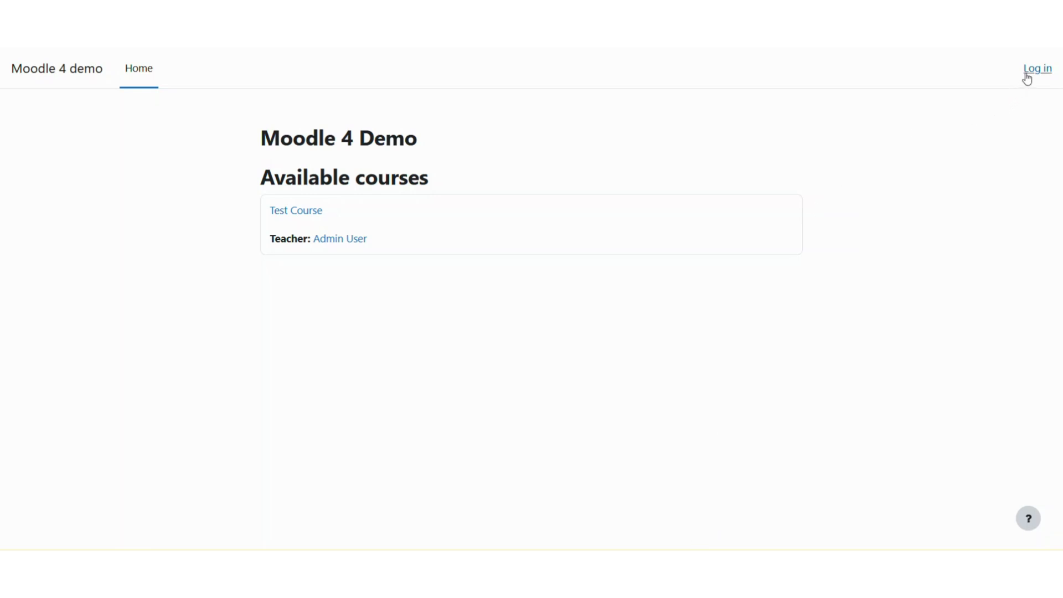
Log in to the Moodle site as Admin and land on the Dashboard
left_click(1036, 68)
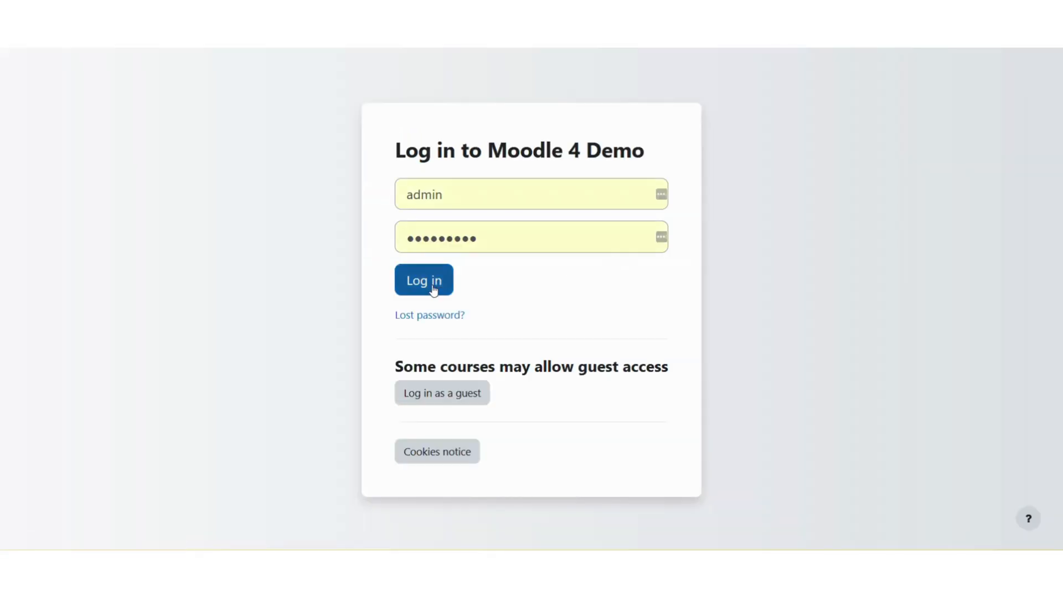
left_click(423, 280)
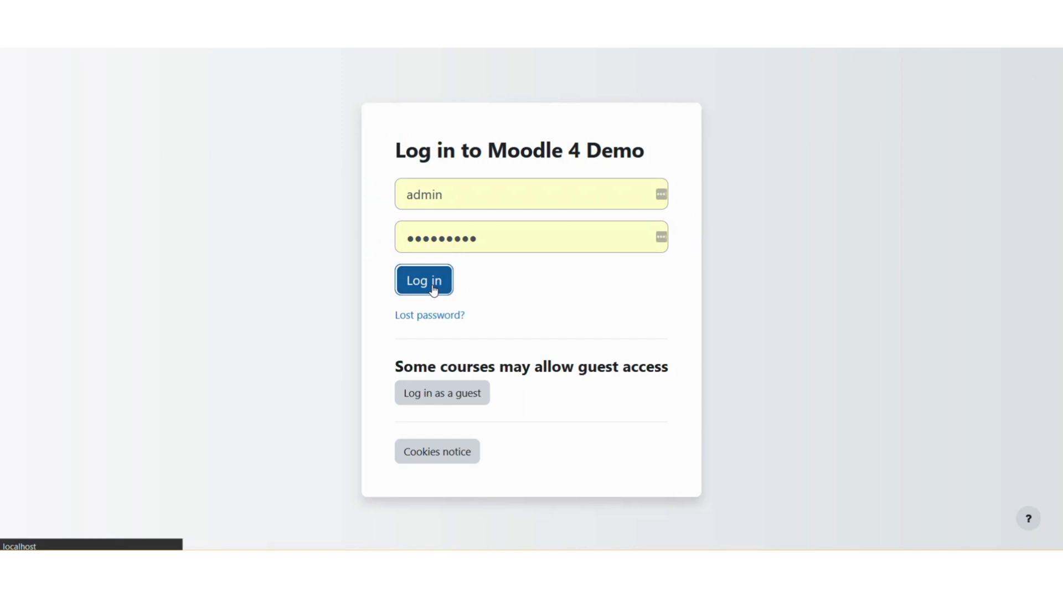
left_click(423, 281)
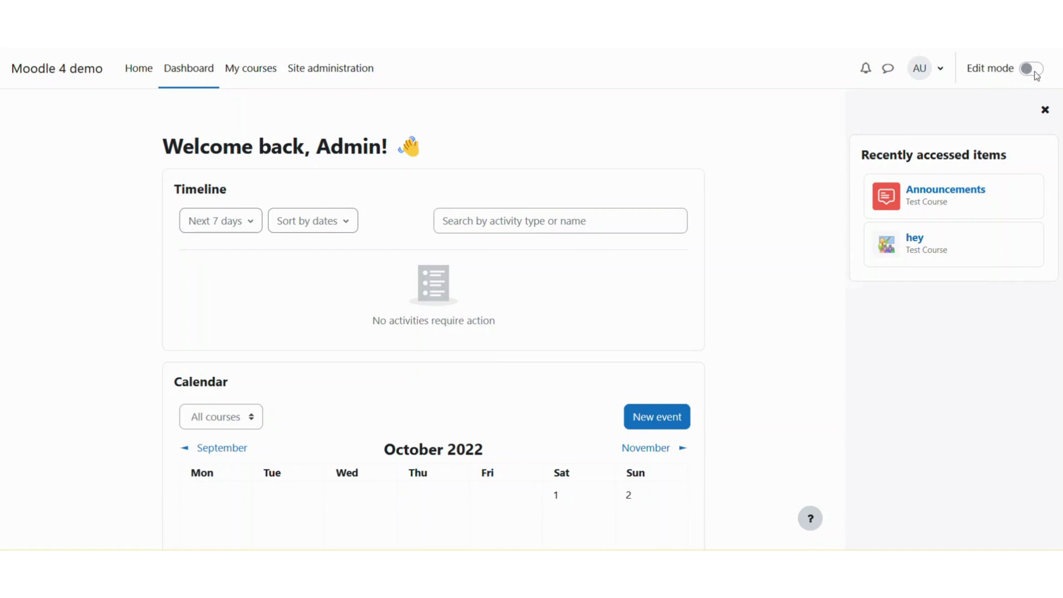
Turn on Edit mode so the Dashboard shows block-adding and reset controls
left_click(1027, 68)
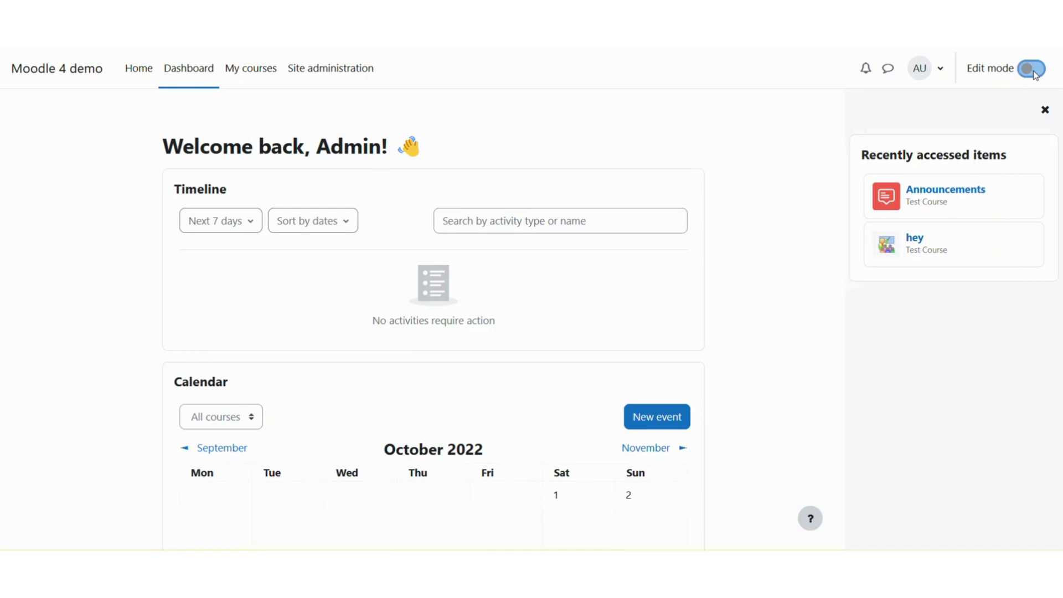
left_click(1027, 67)
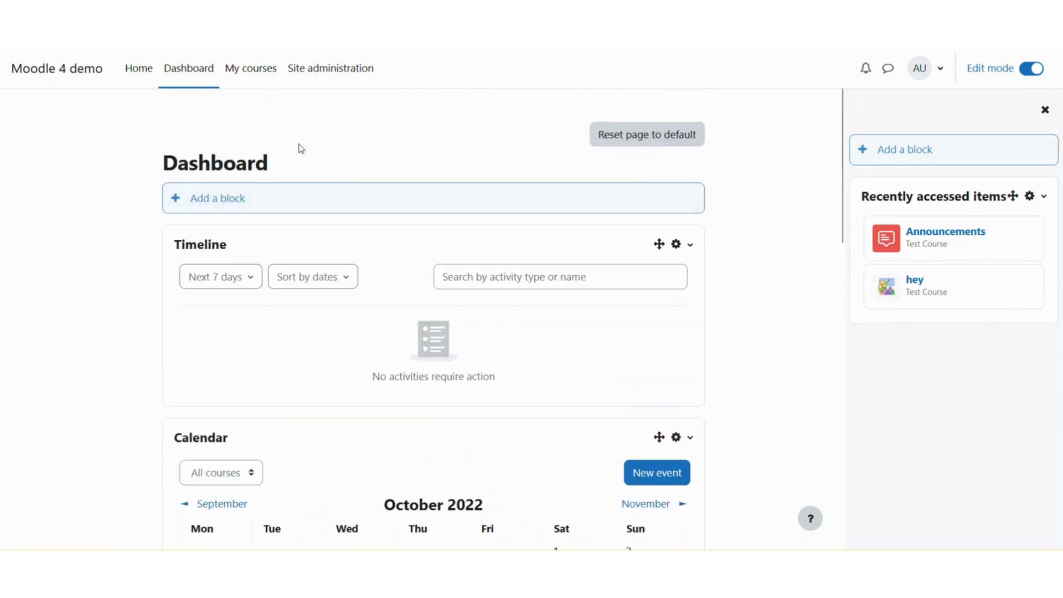
mouse_move(250, 68)
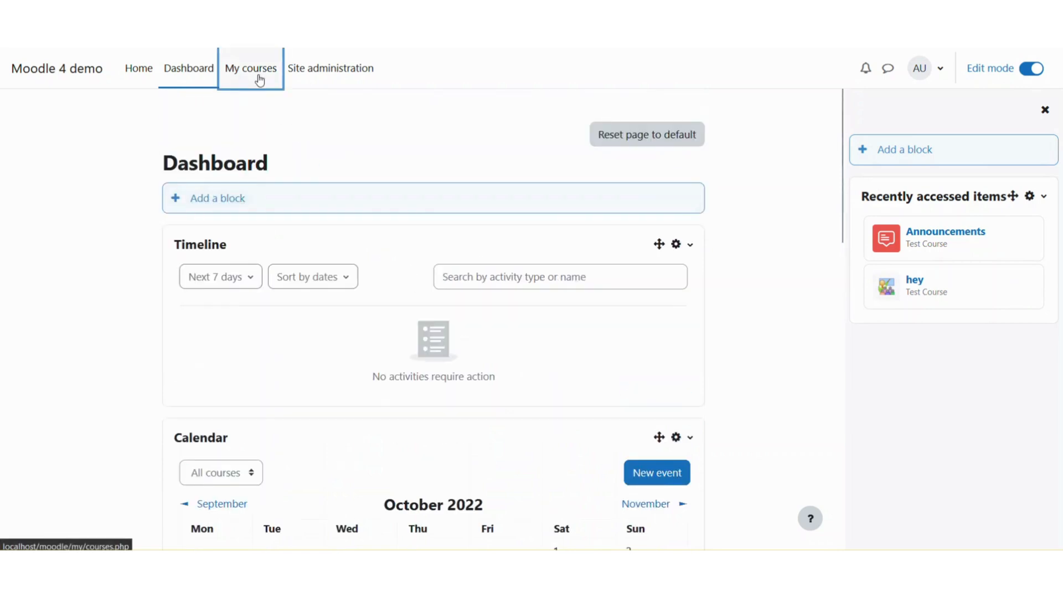
Open Test Course from My courses and review its General and Topic 1–4 sections in edit mode
left_click(250, 67)
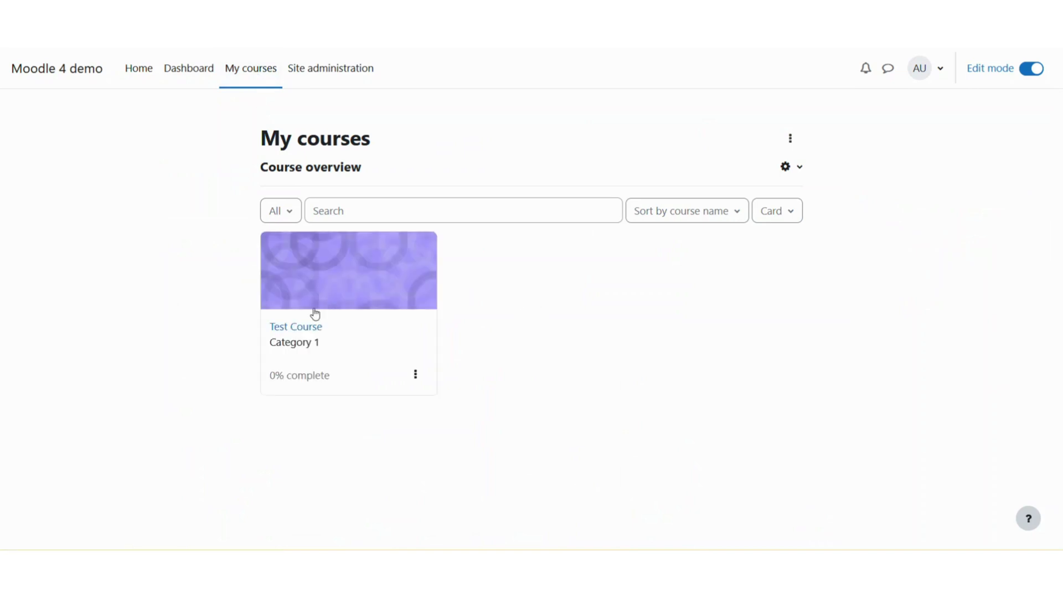
left_click(294, 325)
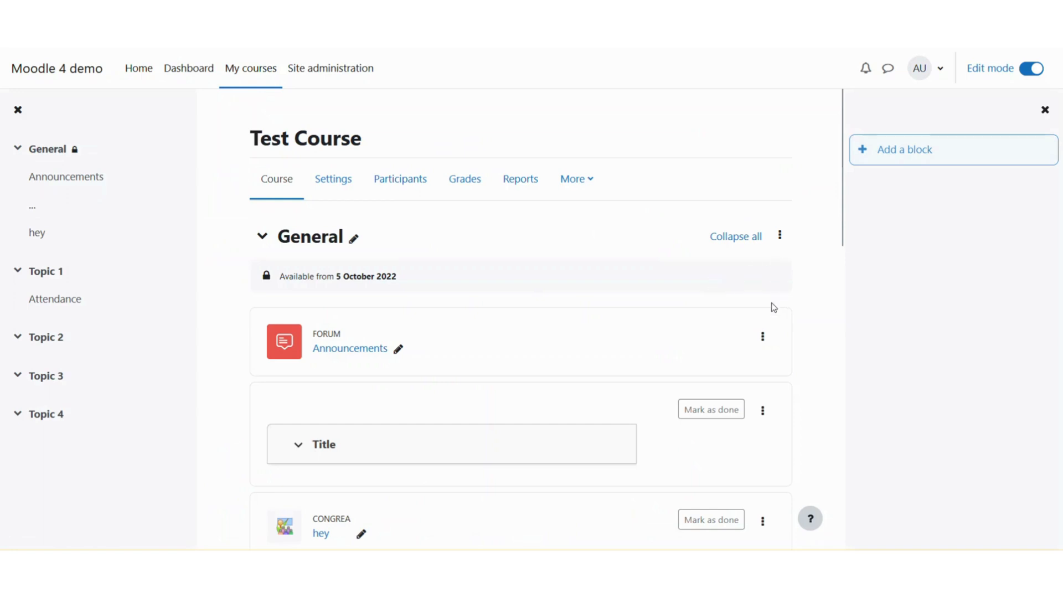
left_click(778, 236)
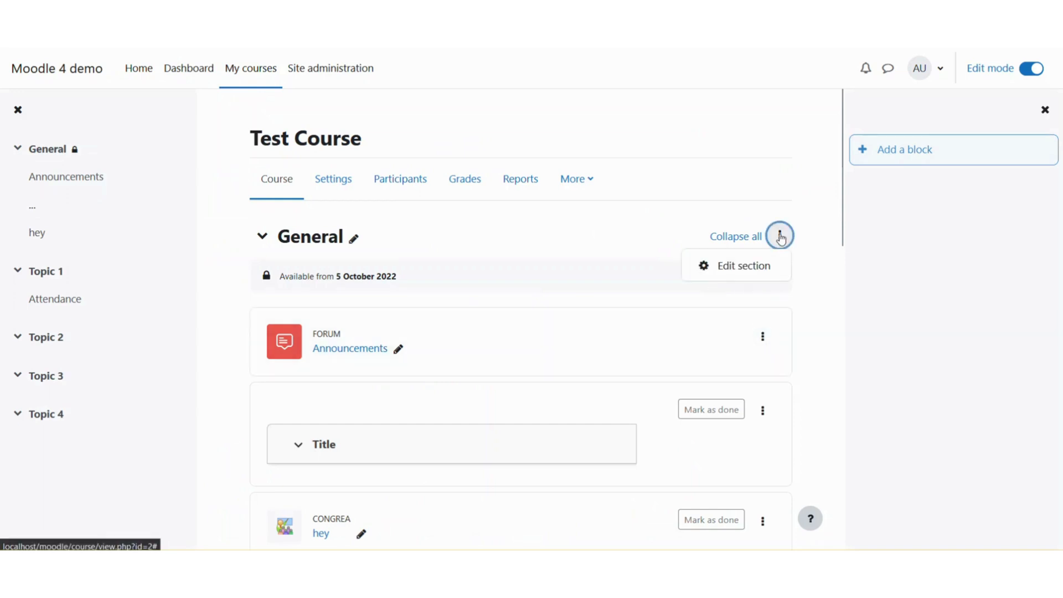
mouse_move(762, 337)
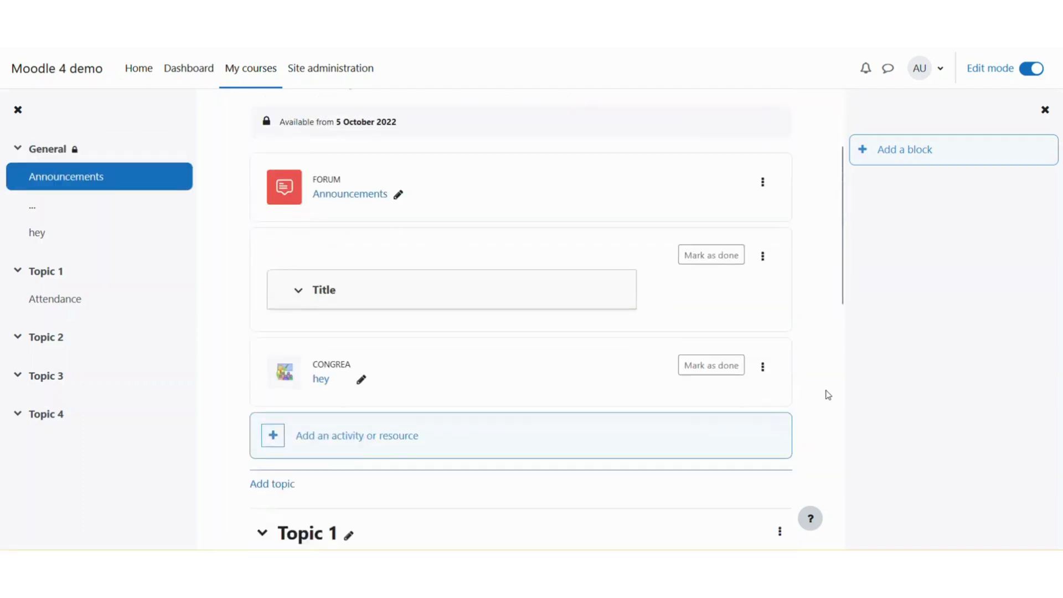
scroll("down", 3)
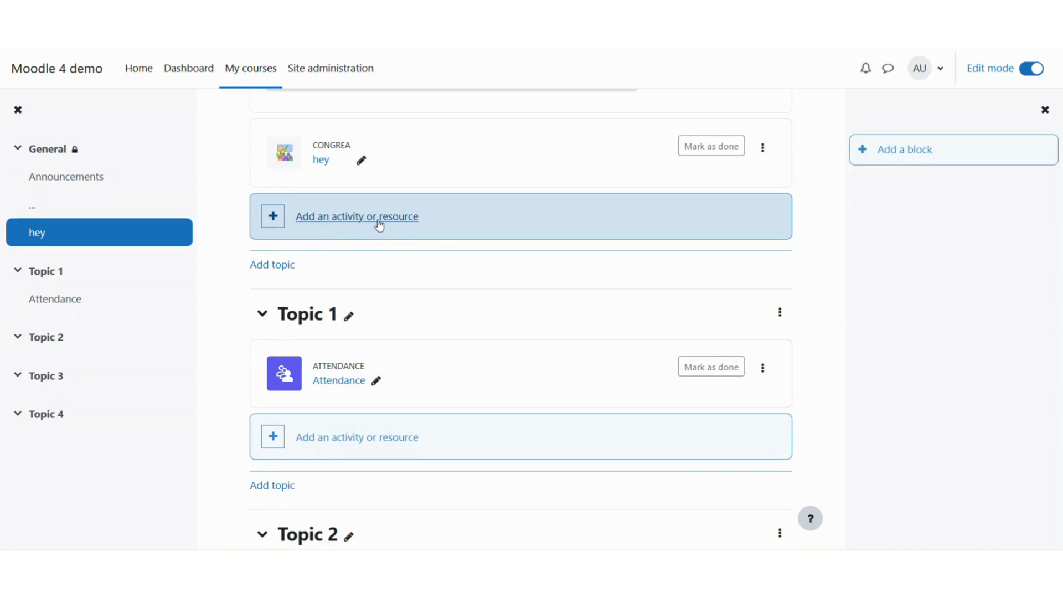
scroll("down", 3)
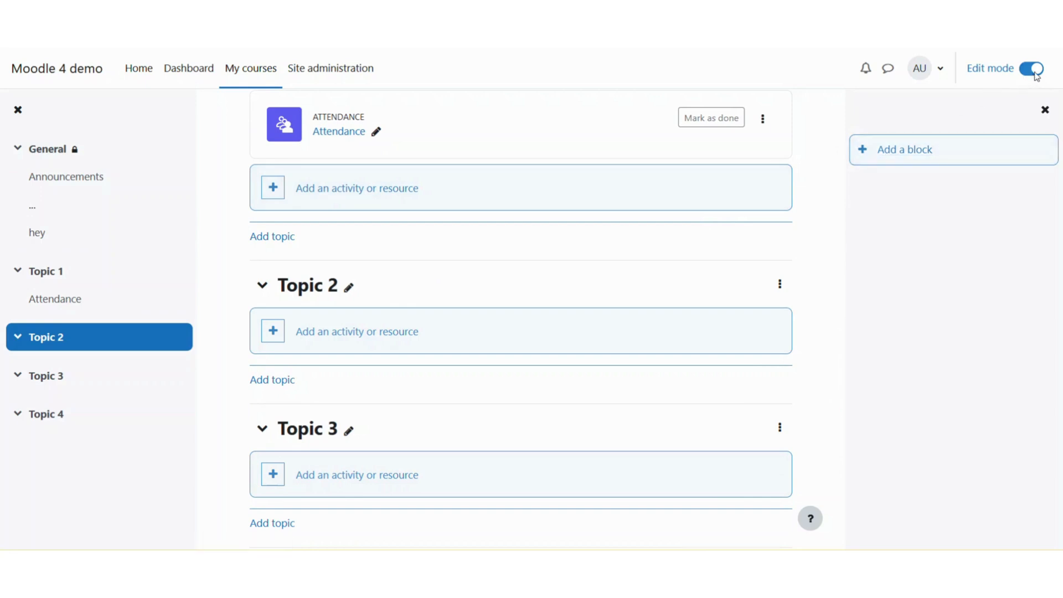
Turn off Edit mode and return to the top of Test Course in student view
left_click(1032, 67)
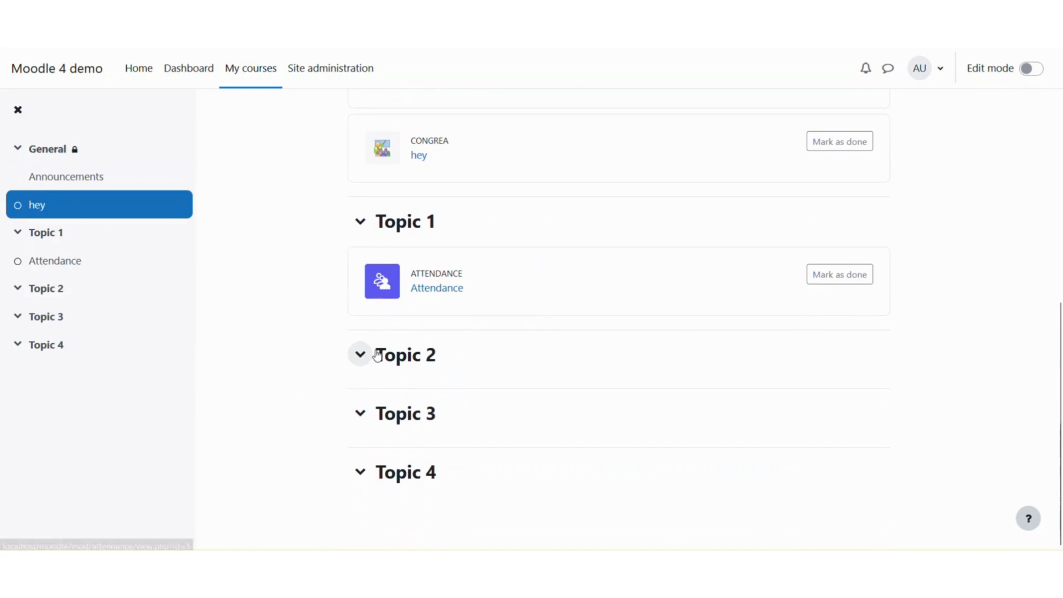
scroll("up", 3)
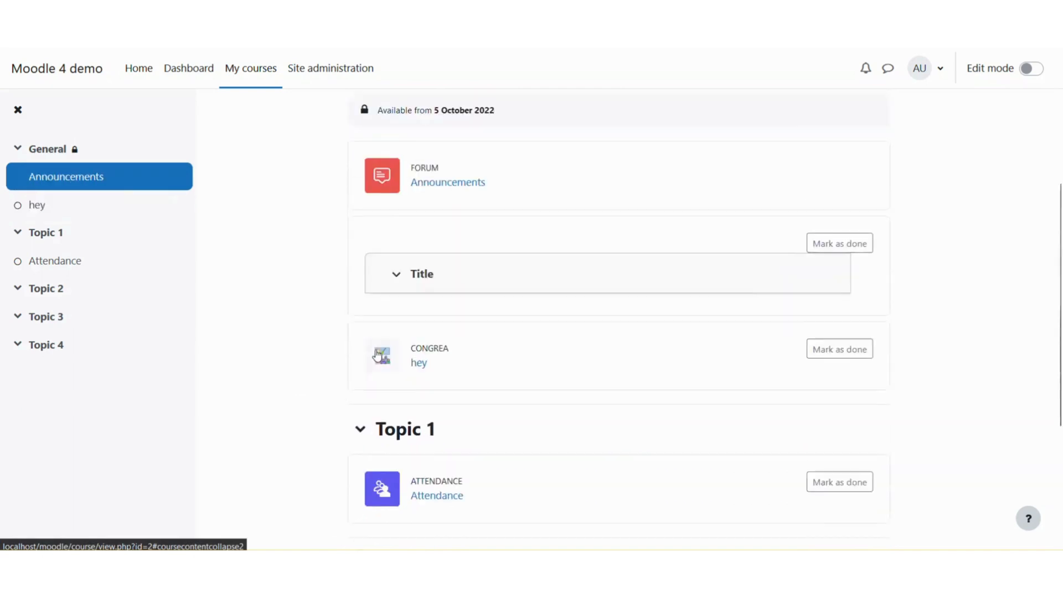
scroll("up", 3)
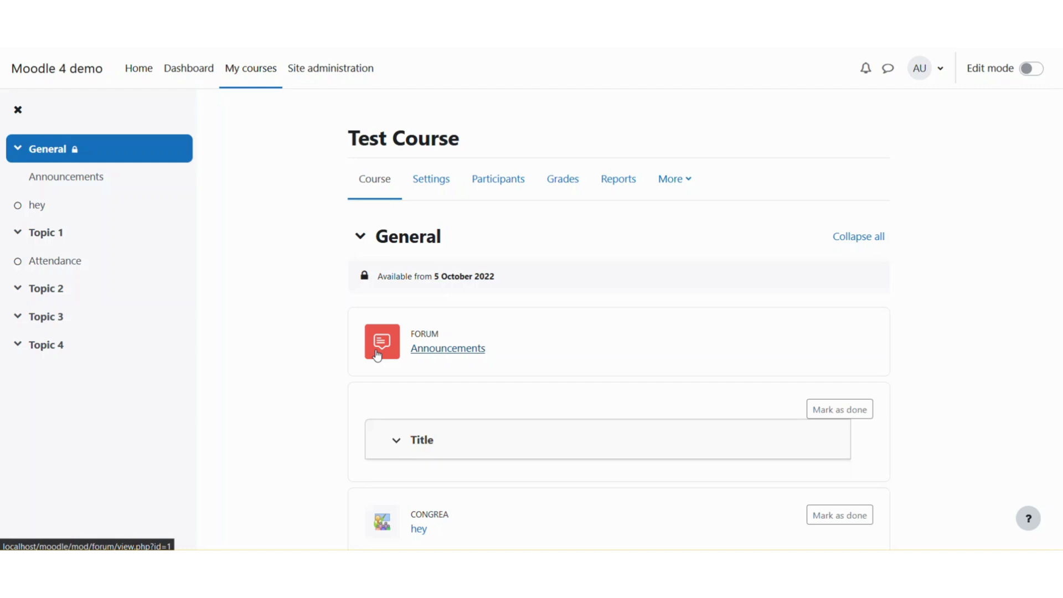
mouse_move(622, 470)
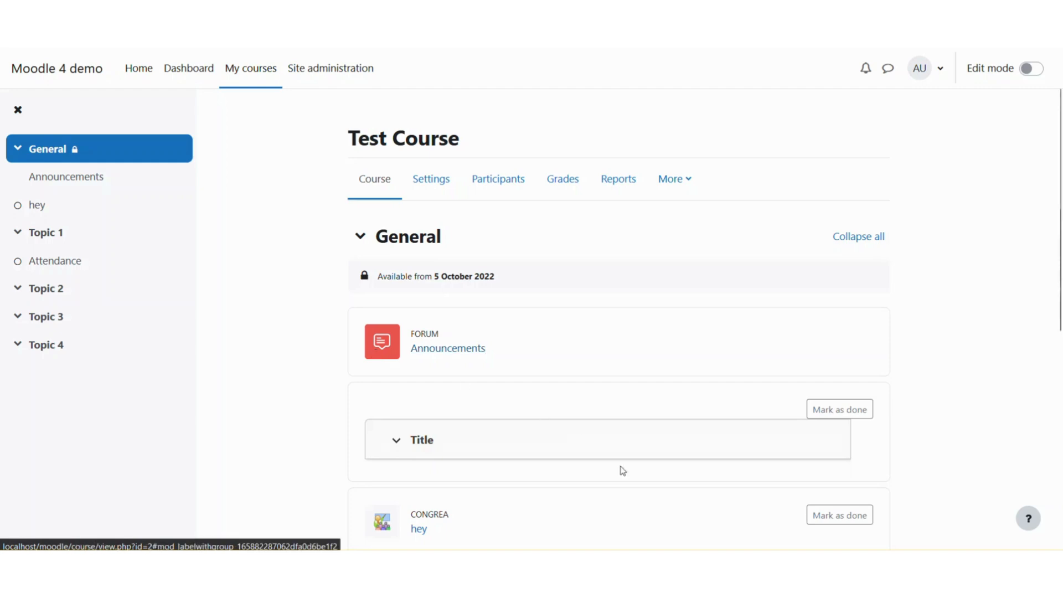